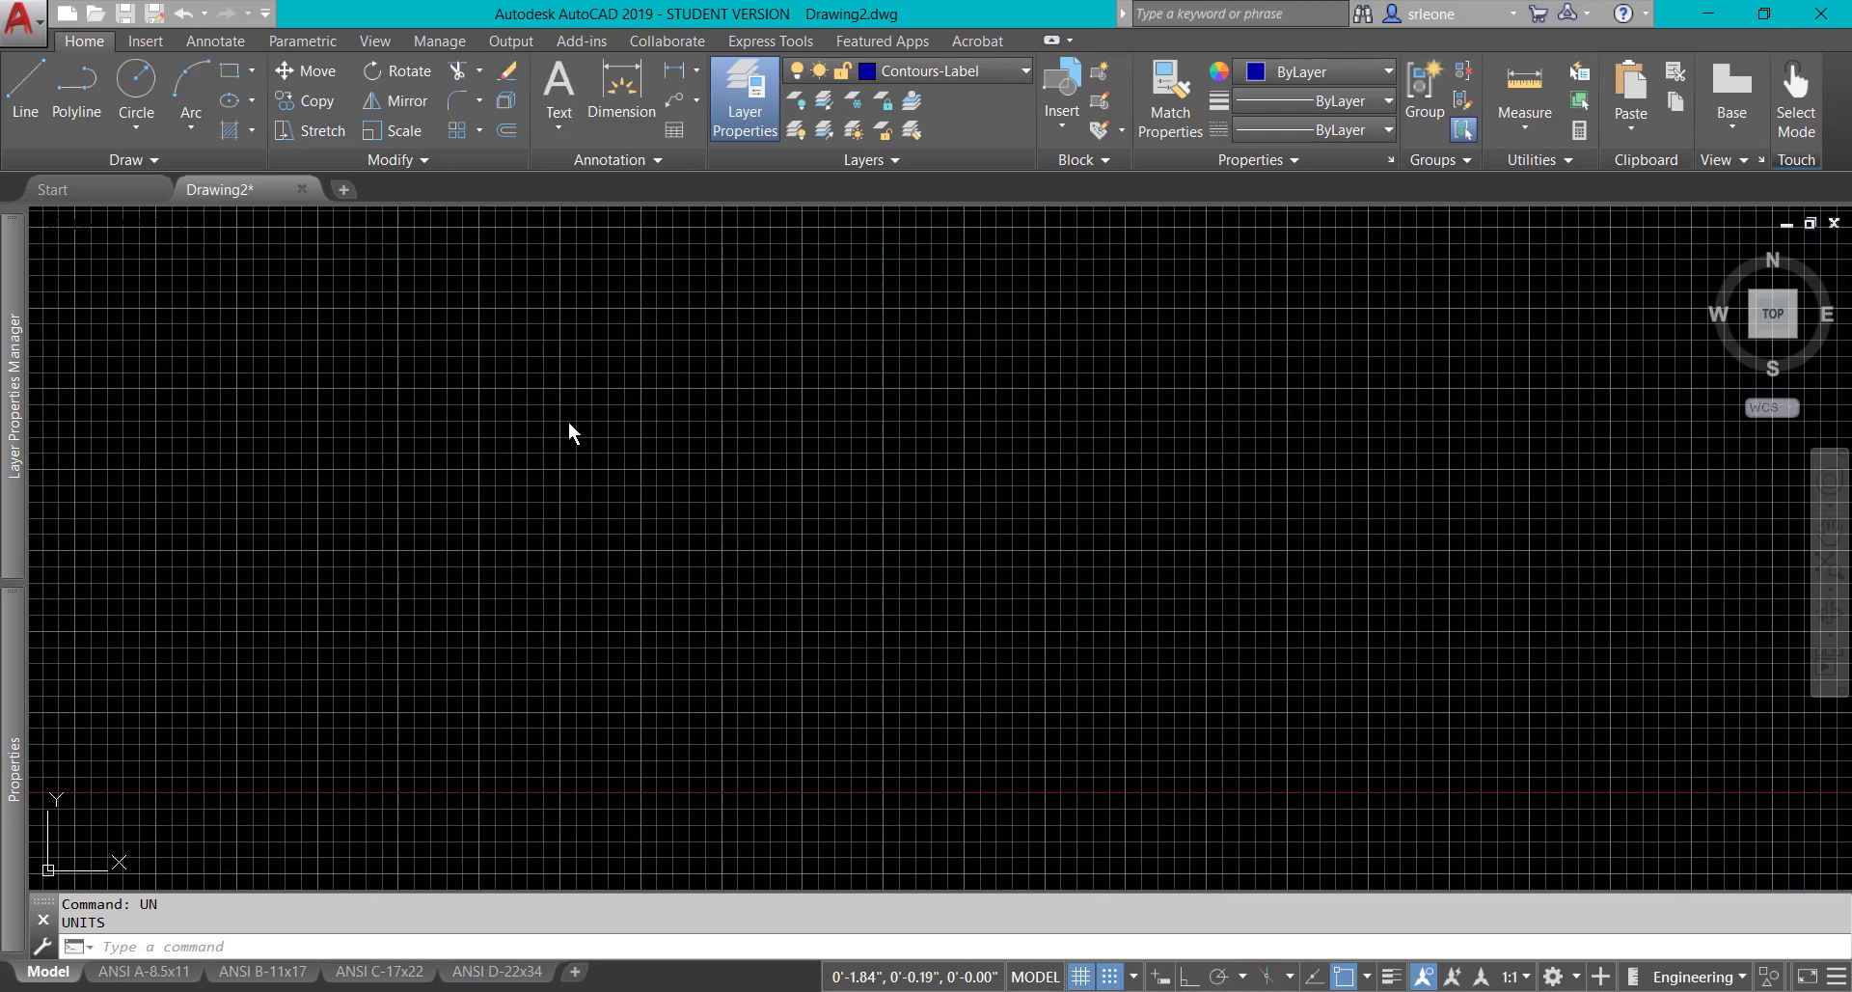
pyautogui.moveTo(610, 406)
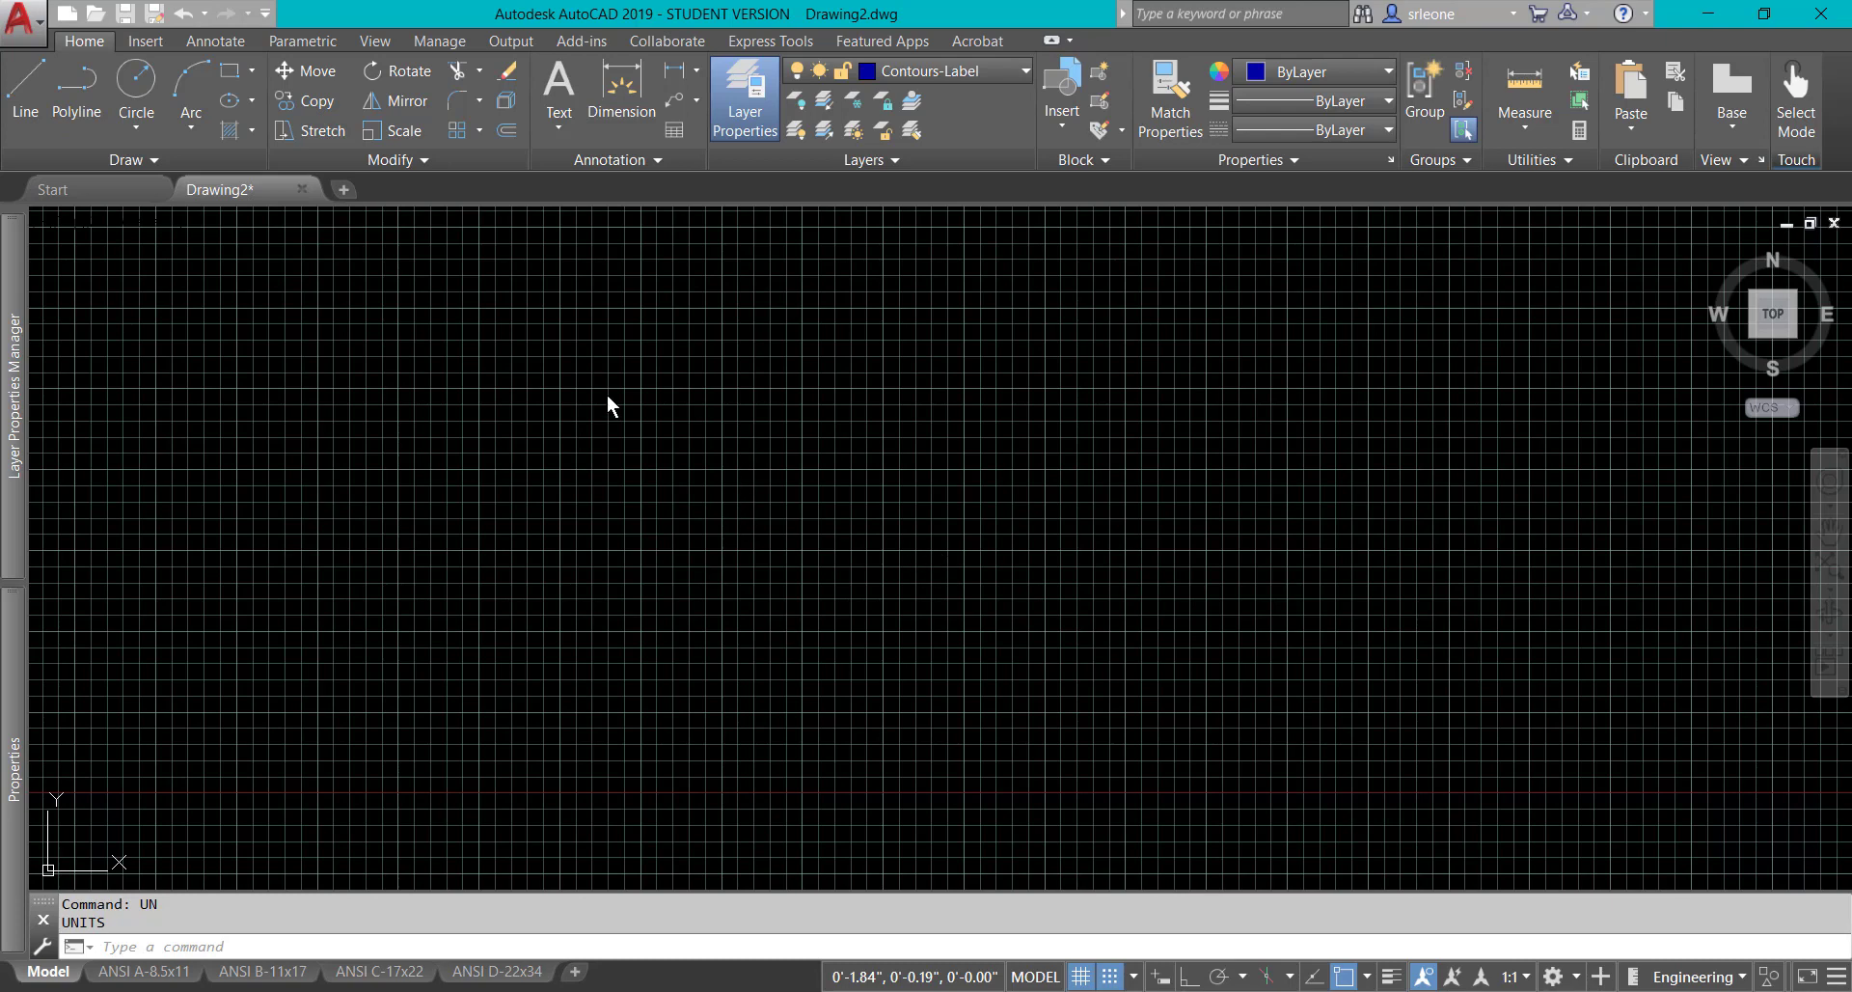
pyautogui.moveTo(1082, 676)
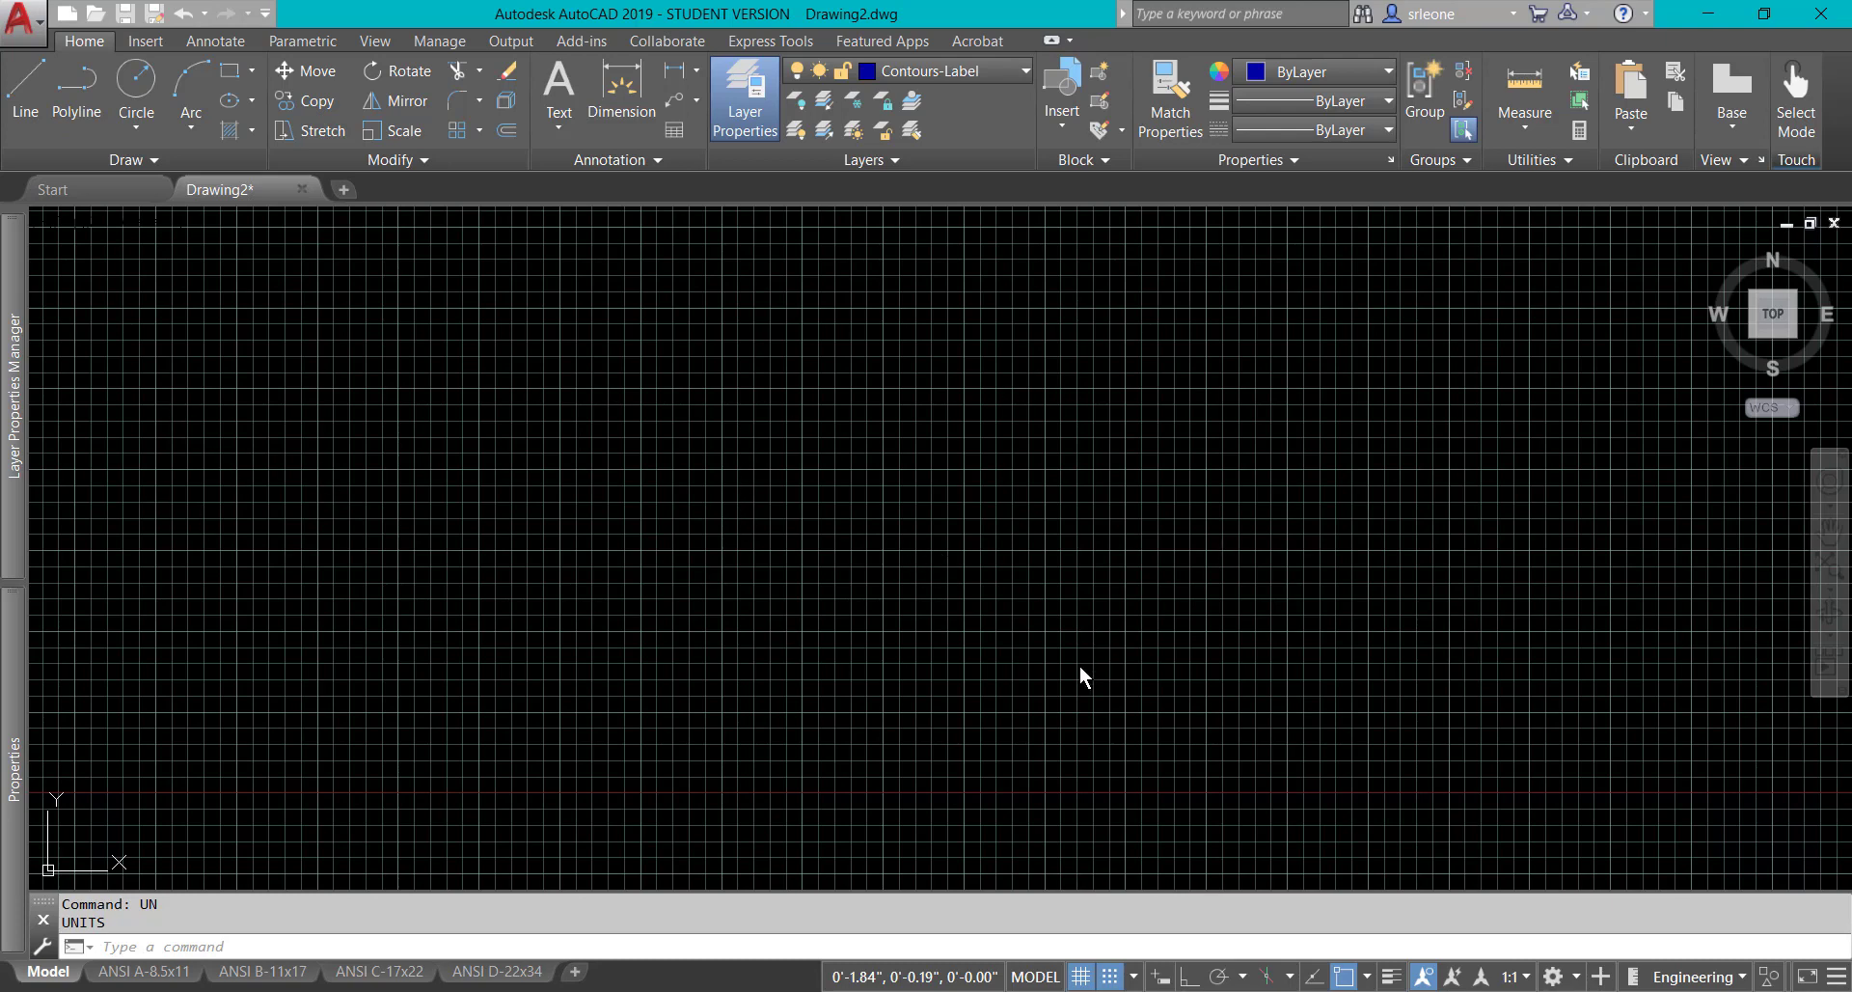
pyautogui.moveTo(773, 598)
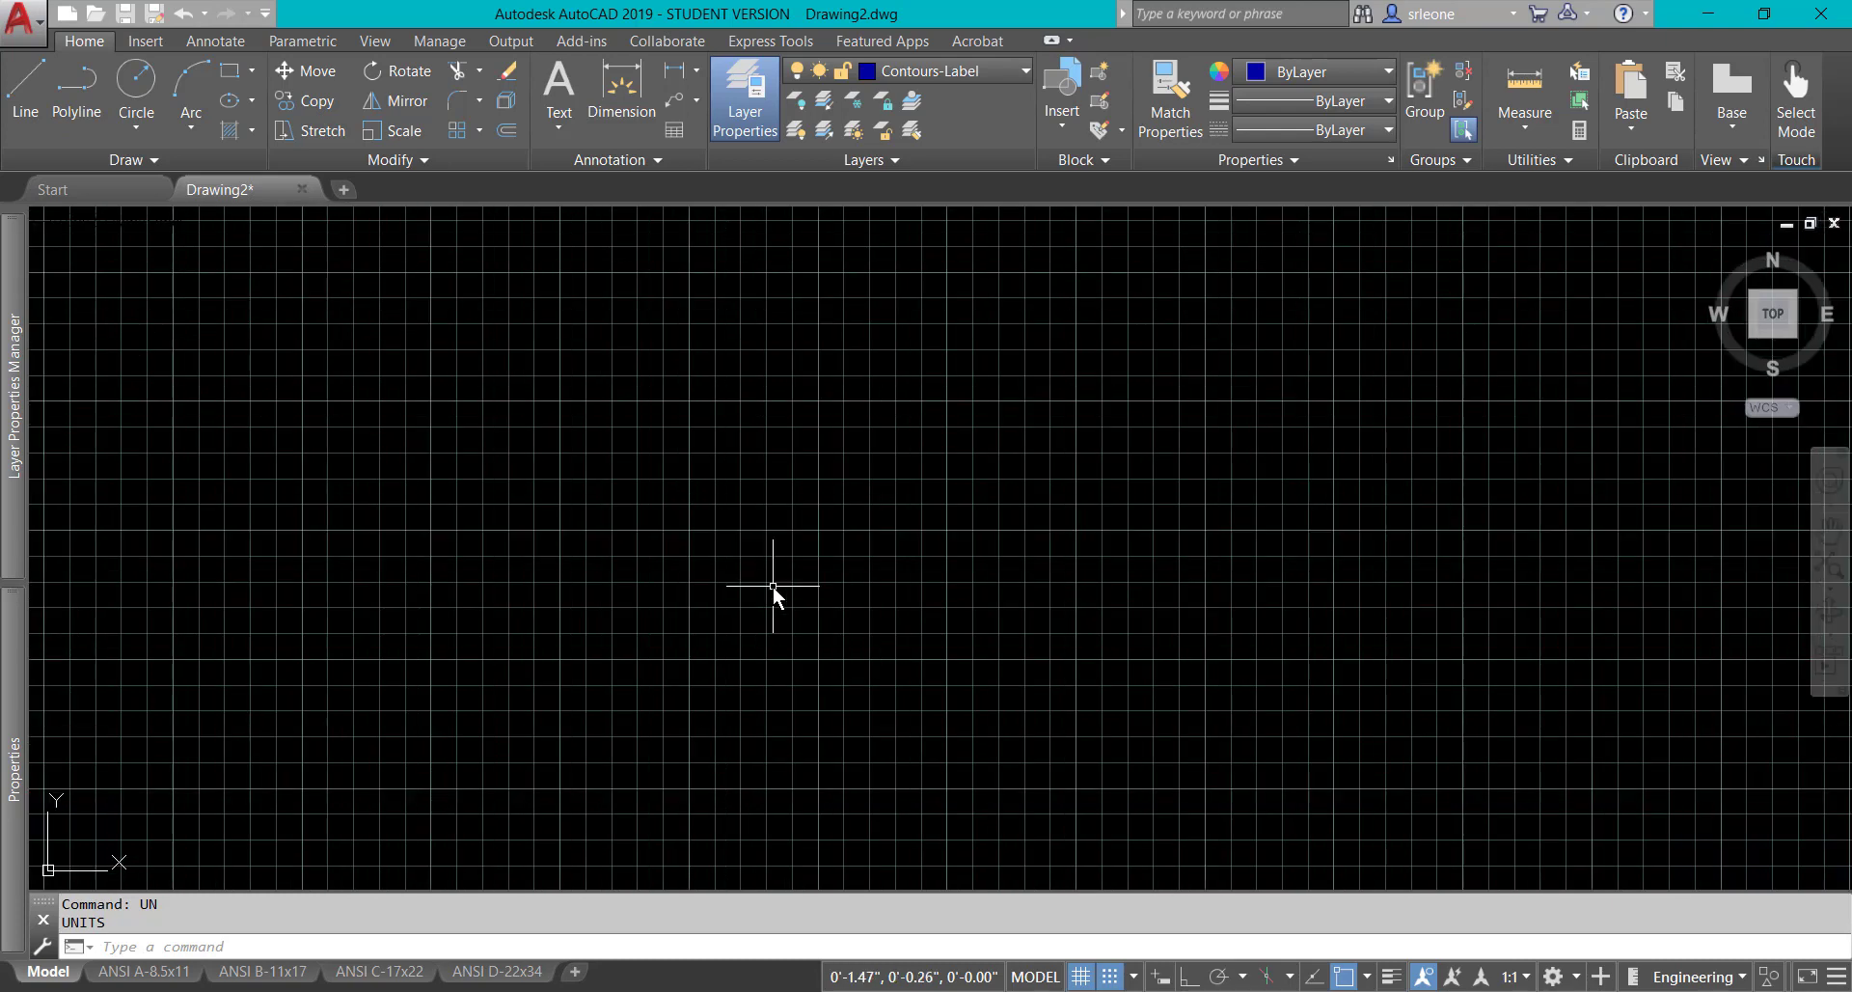
pyautogui.moveTo(799, 587)
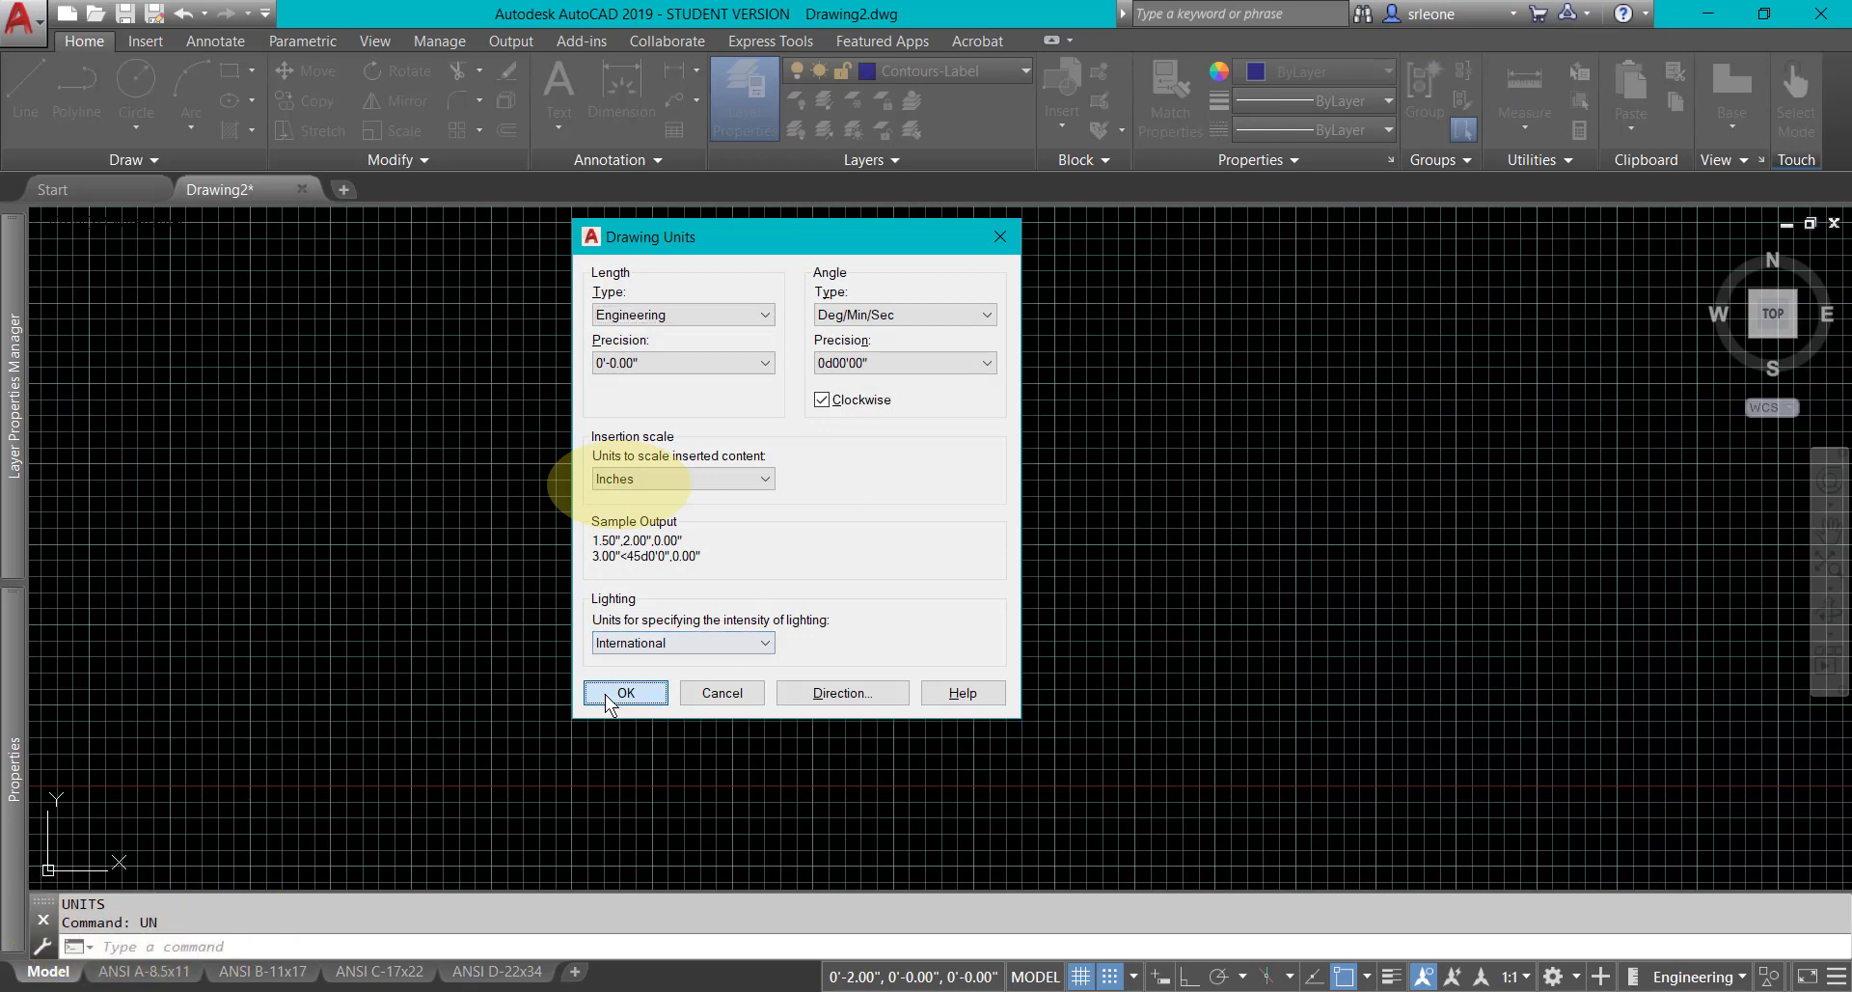
# Accept the current drawing units, close the DS drafting settings unchanged, and cancel LINE
pyautogui.click(625, 691)
pyautogui.write('DI')
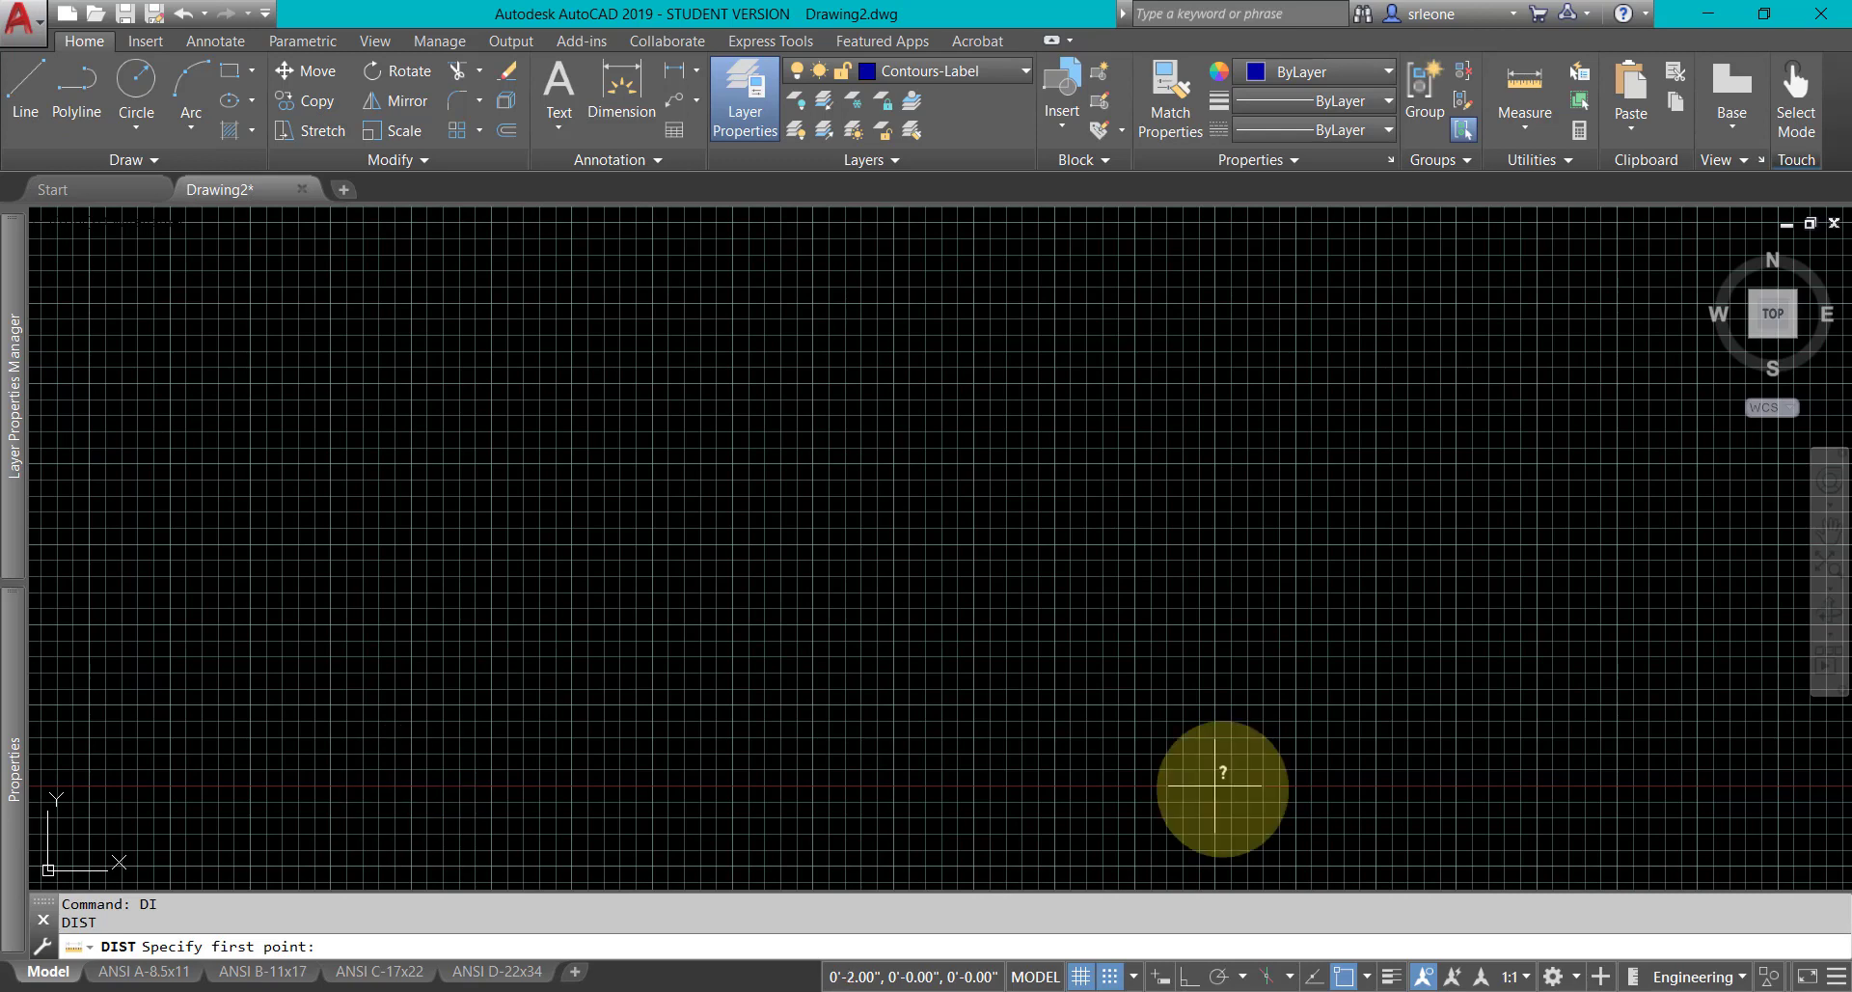
pyautogui.moveTo(419, 799)
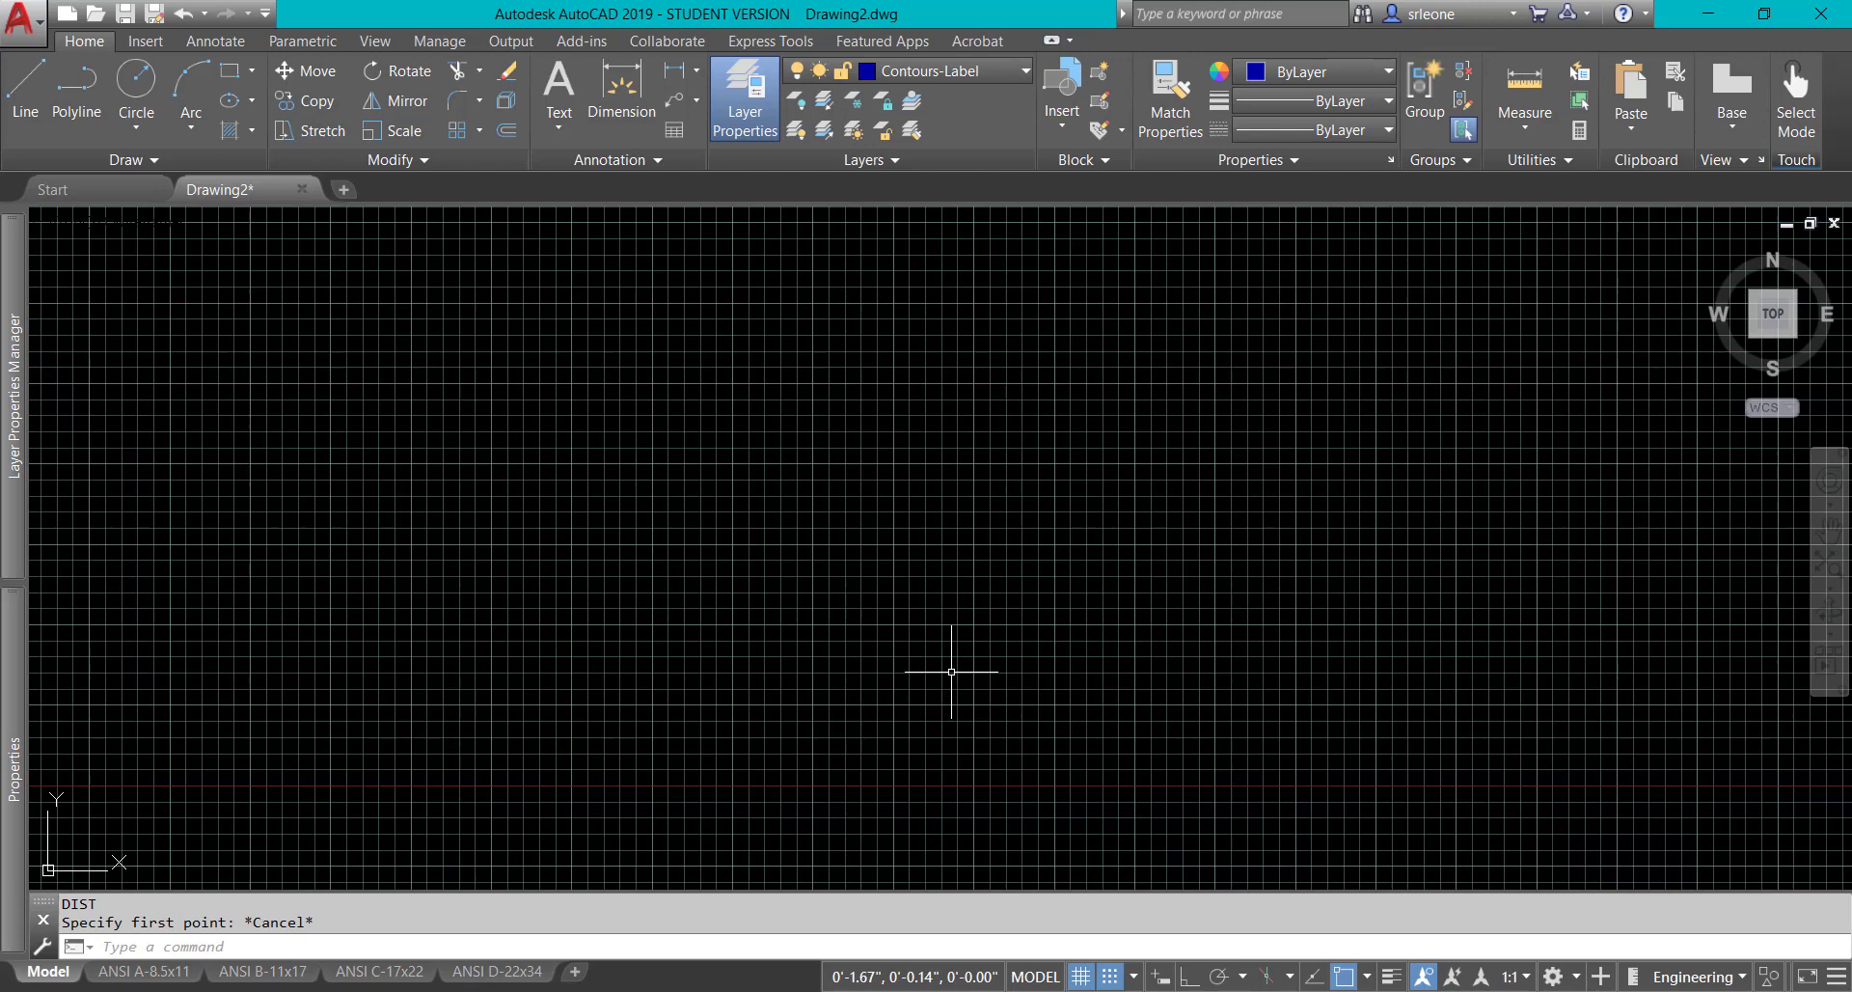
pyautogui.write('DS')
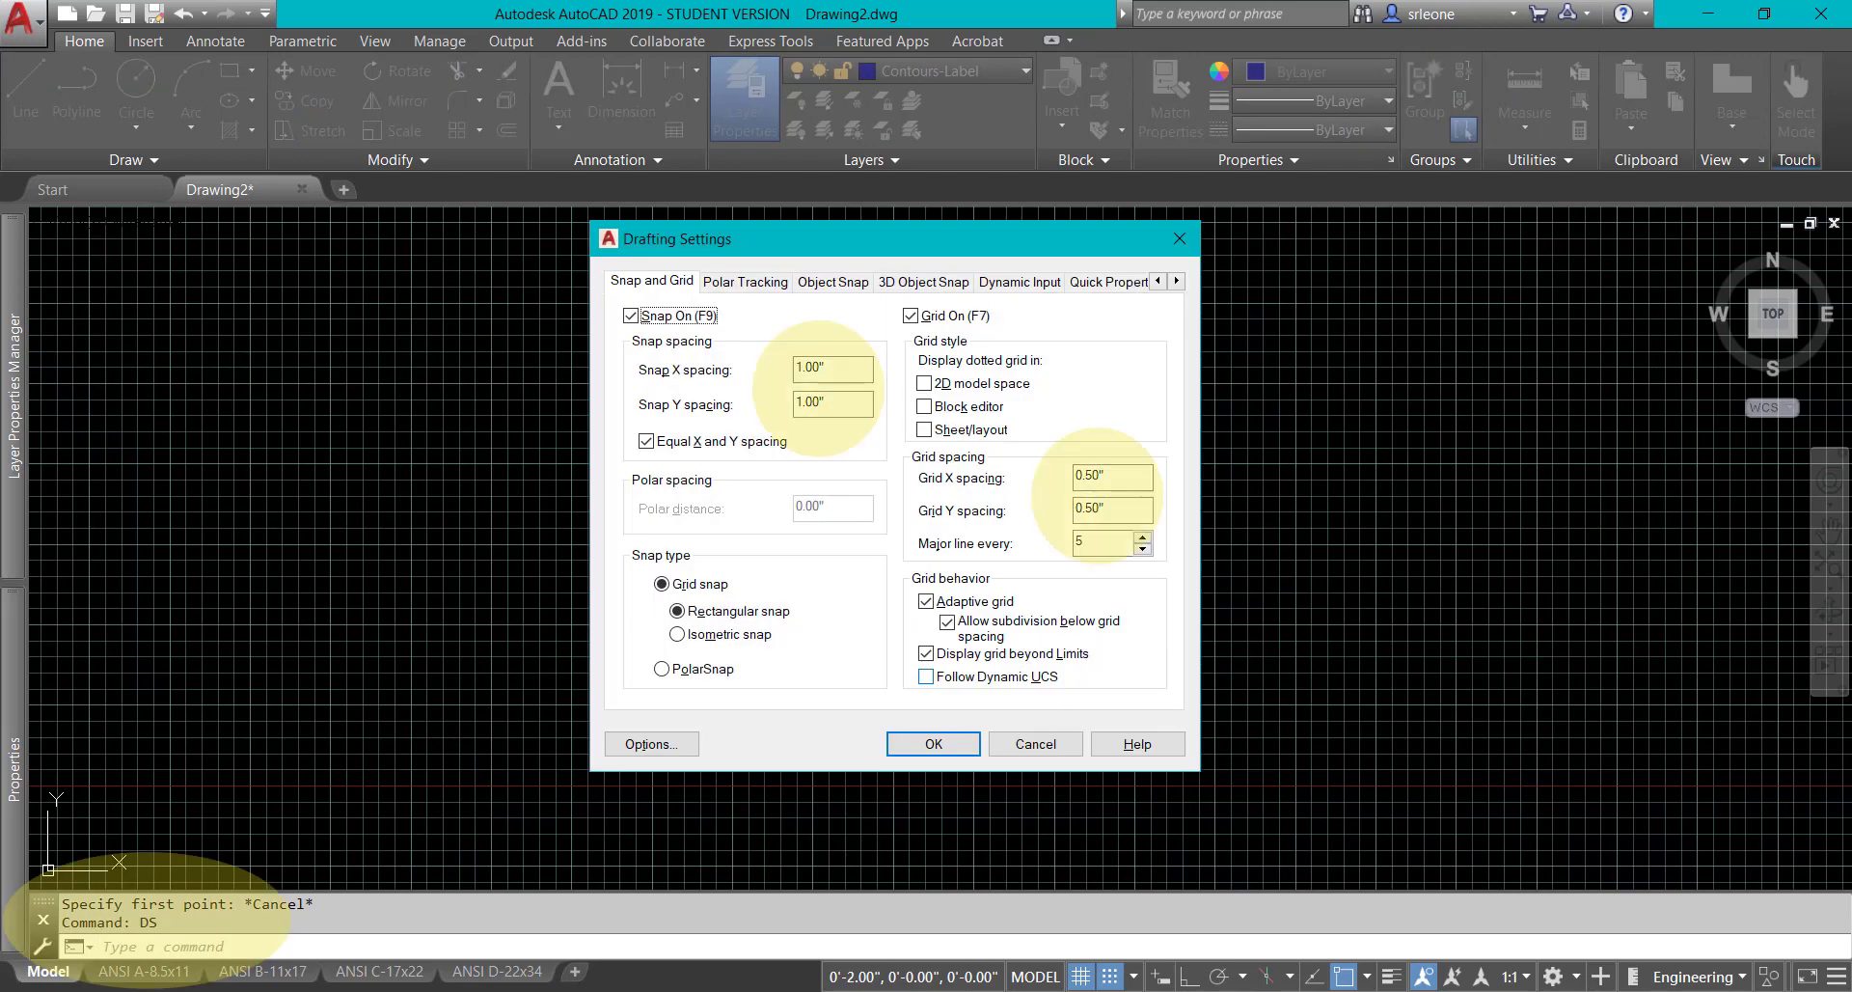
pyautogui.moveTo(833, 367)
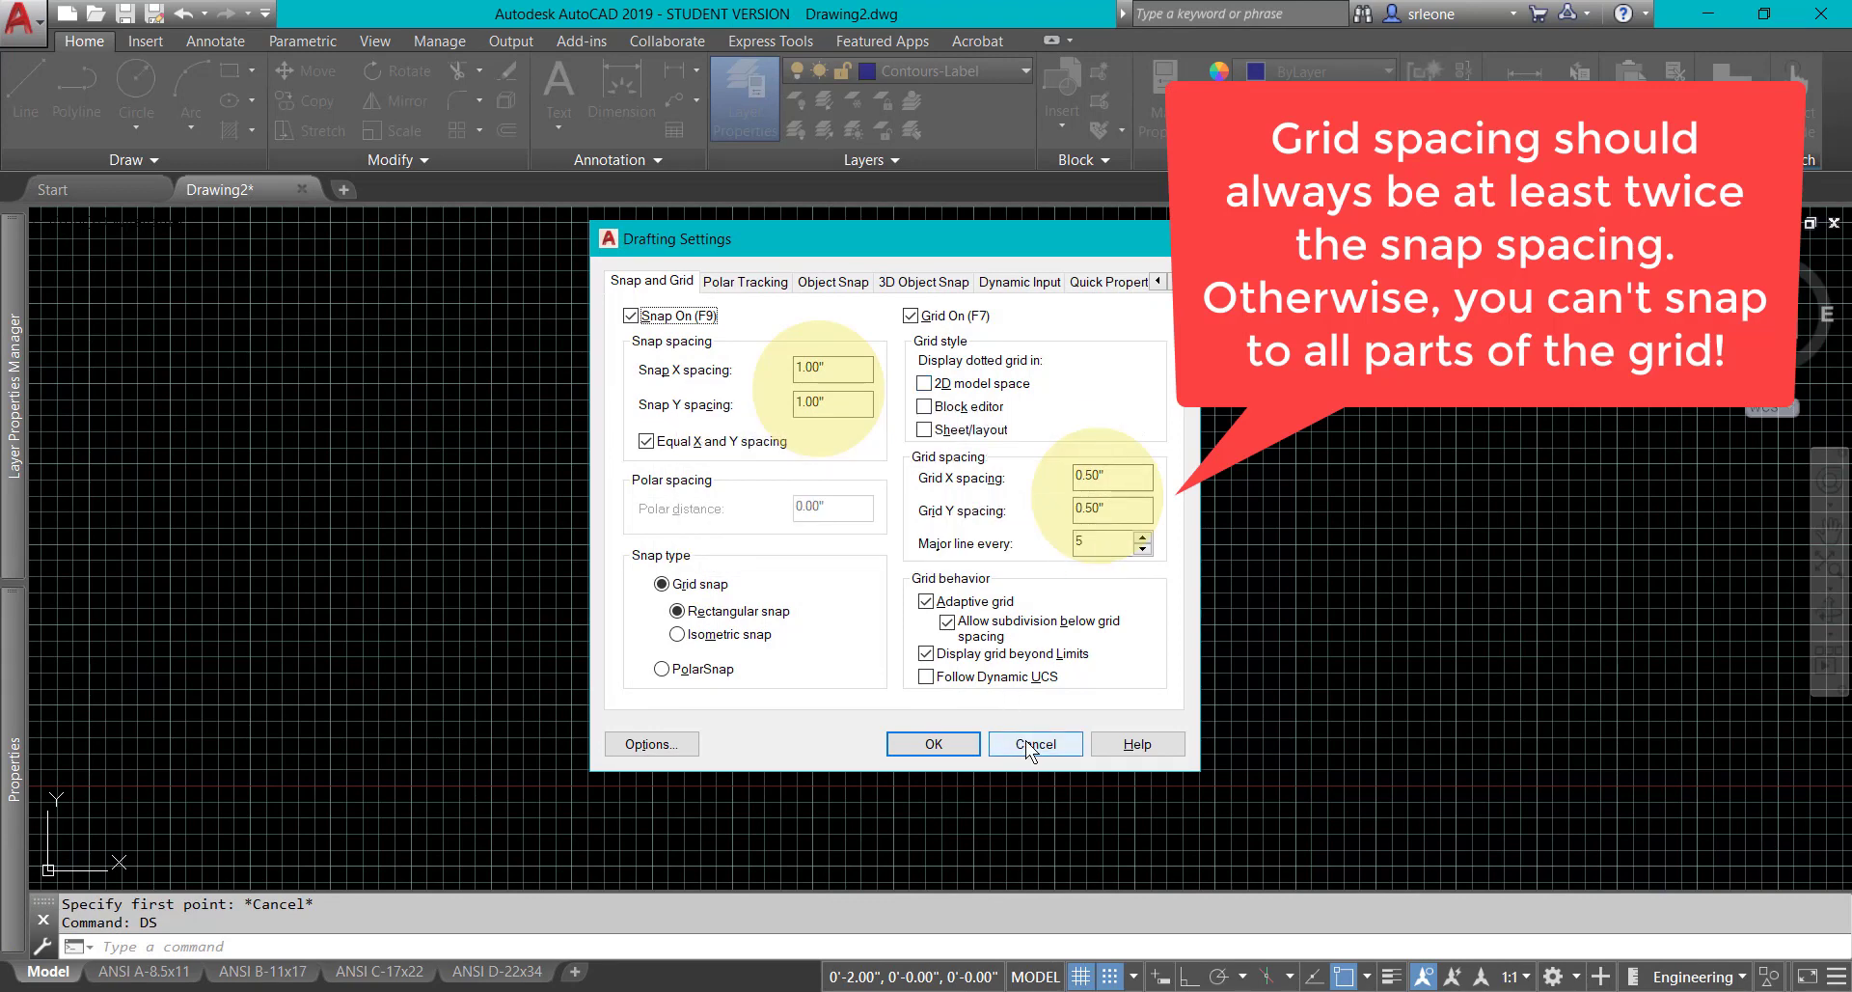
pyautogui.click(1035, 744)
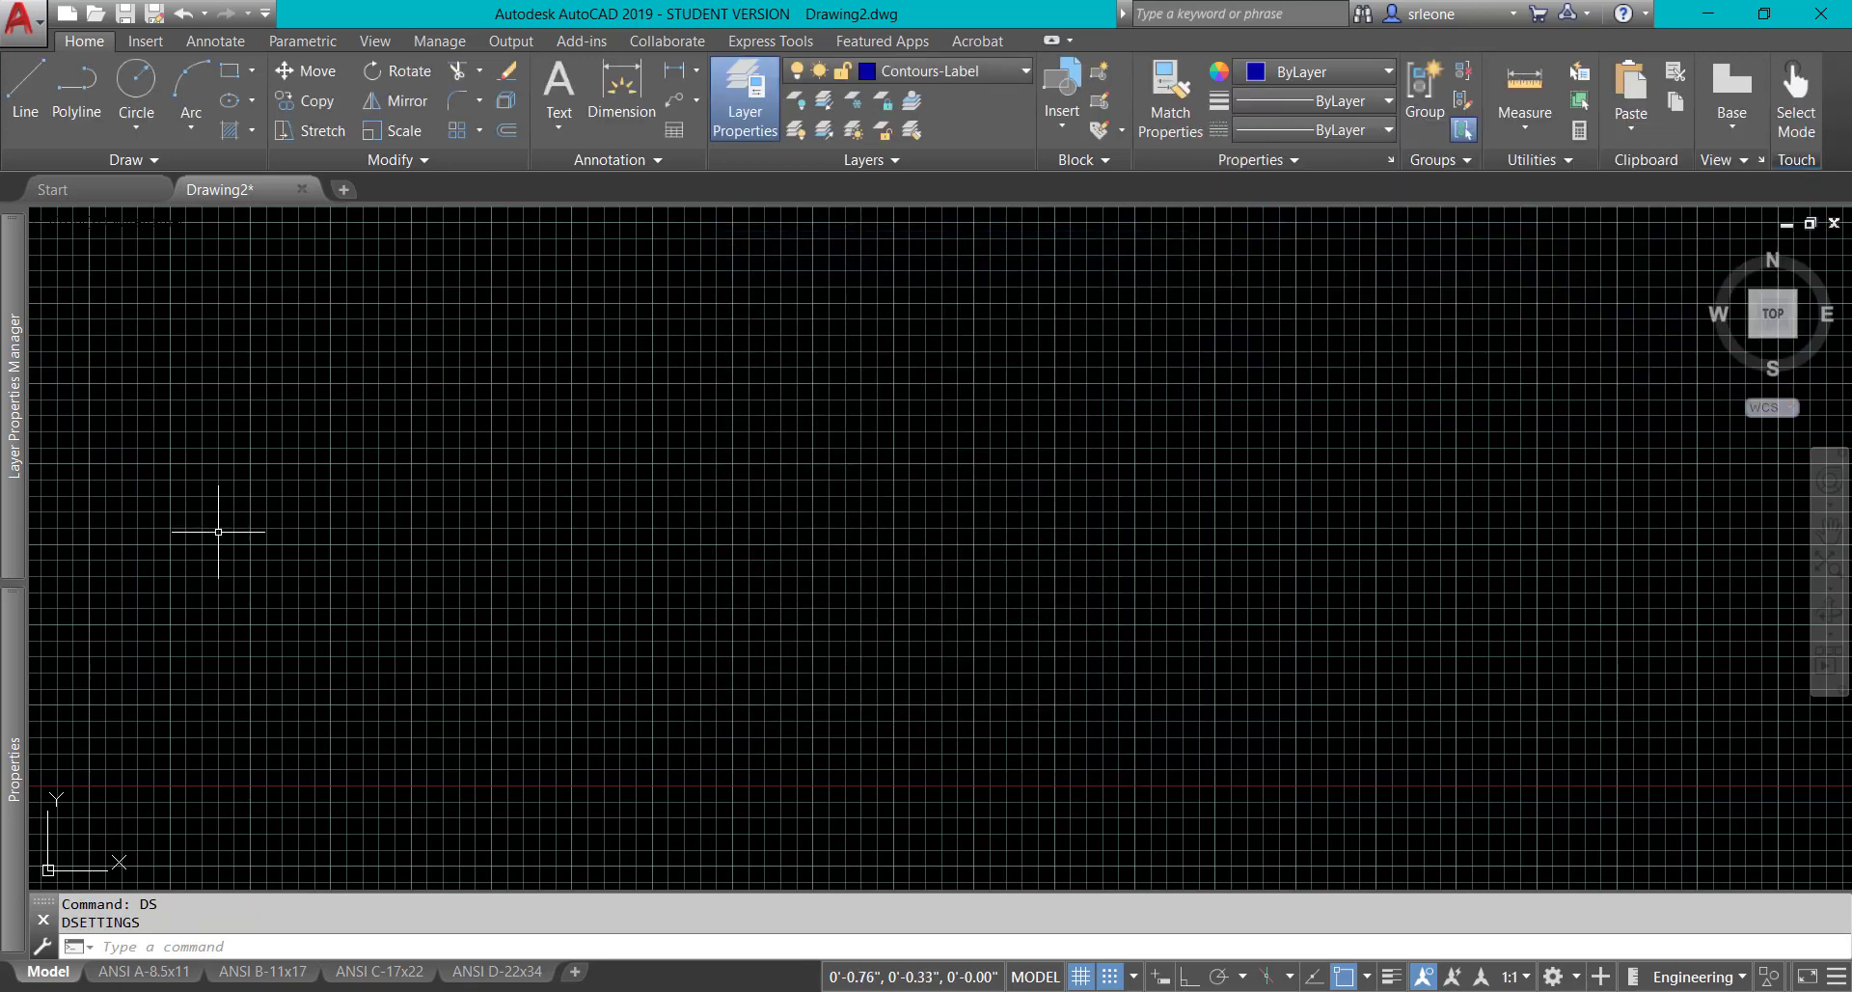
pyautogui.moveTo(371, 600)
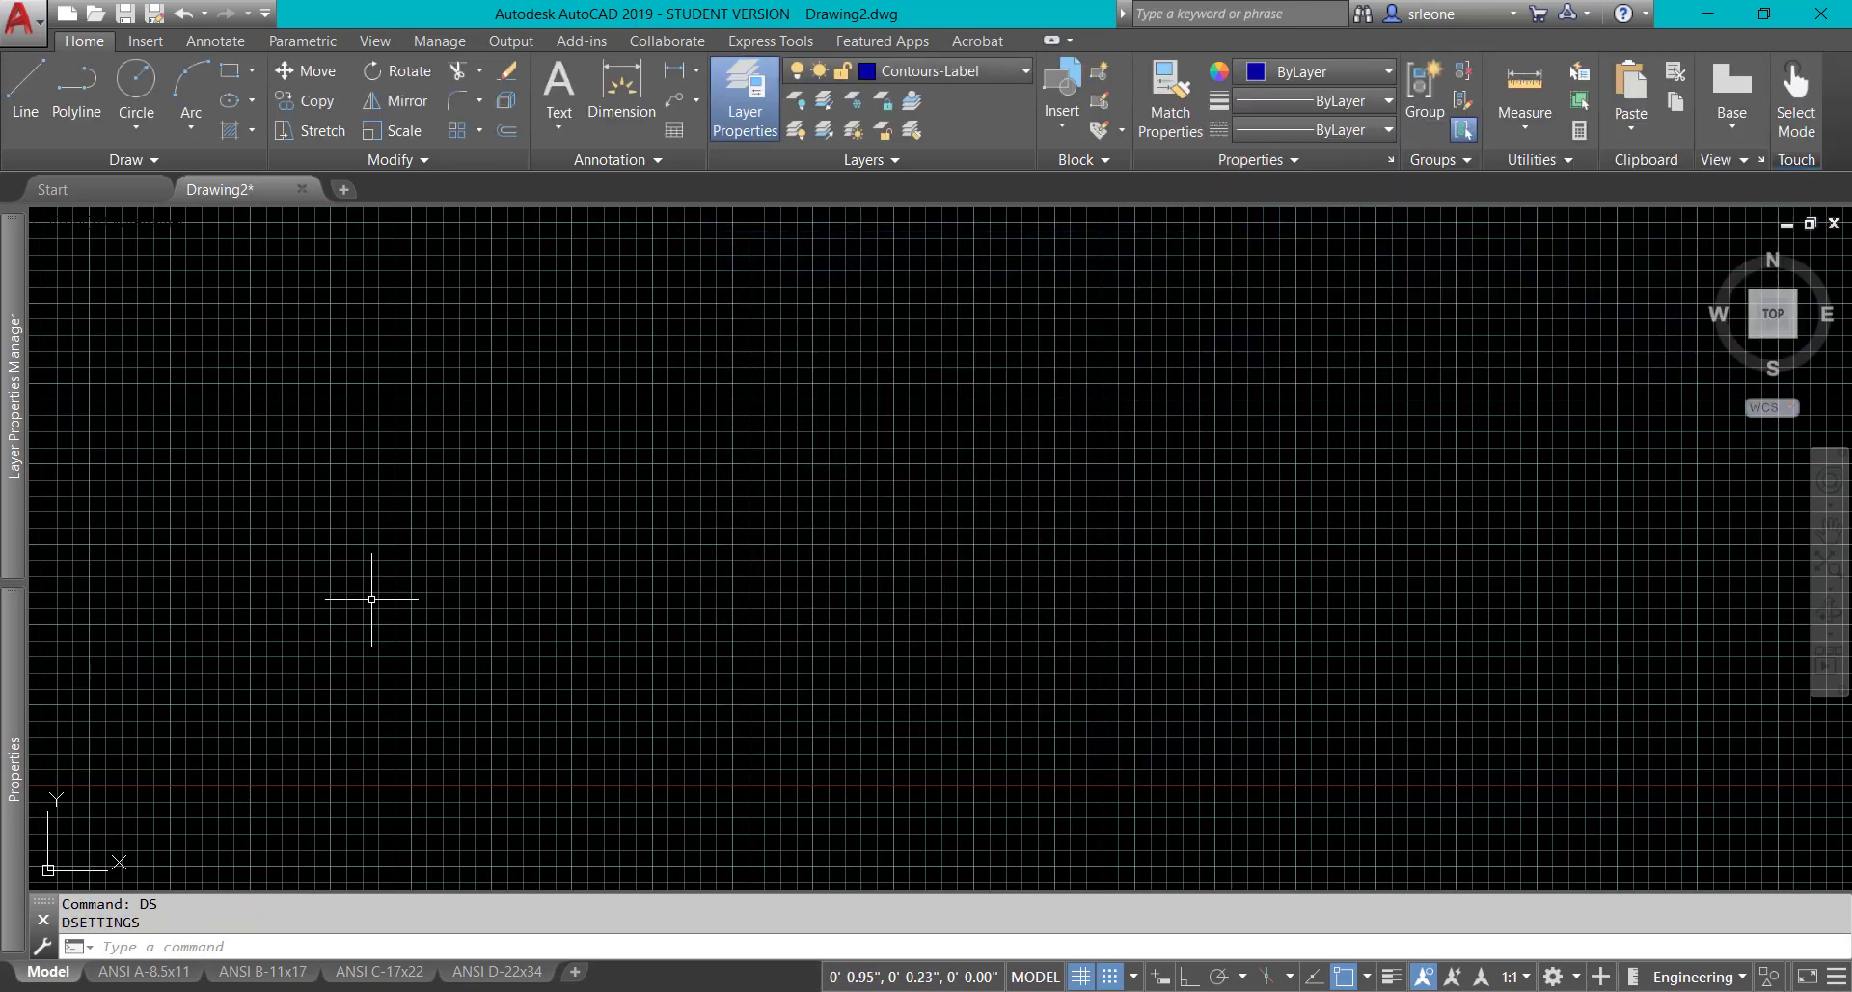
pyautogui.moveTo(1047, 625)
pyautogui.write('L')
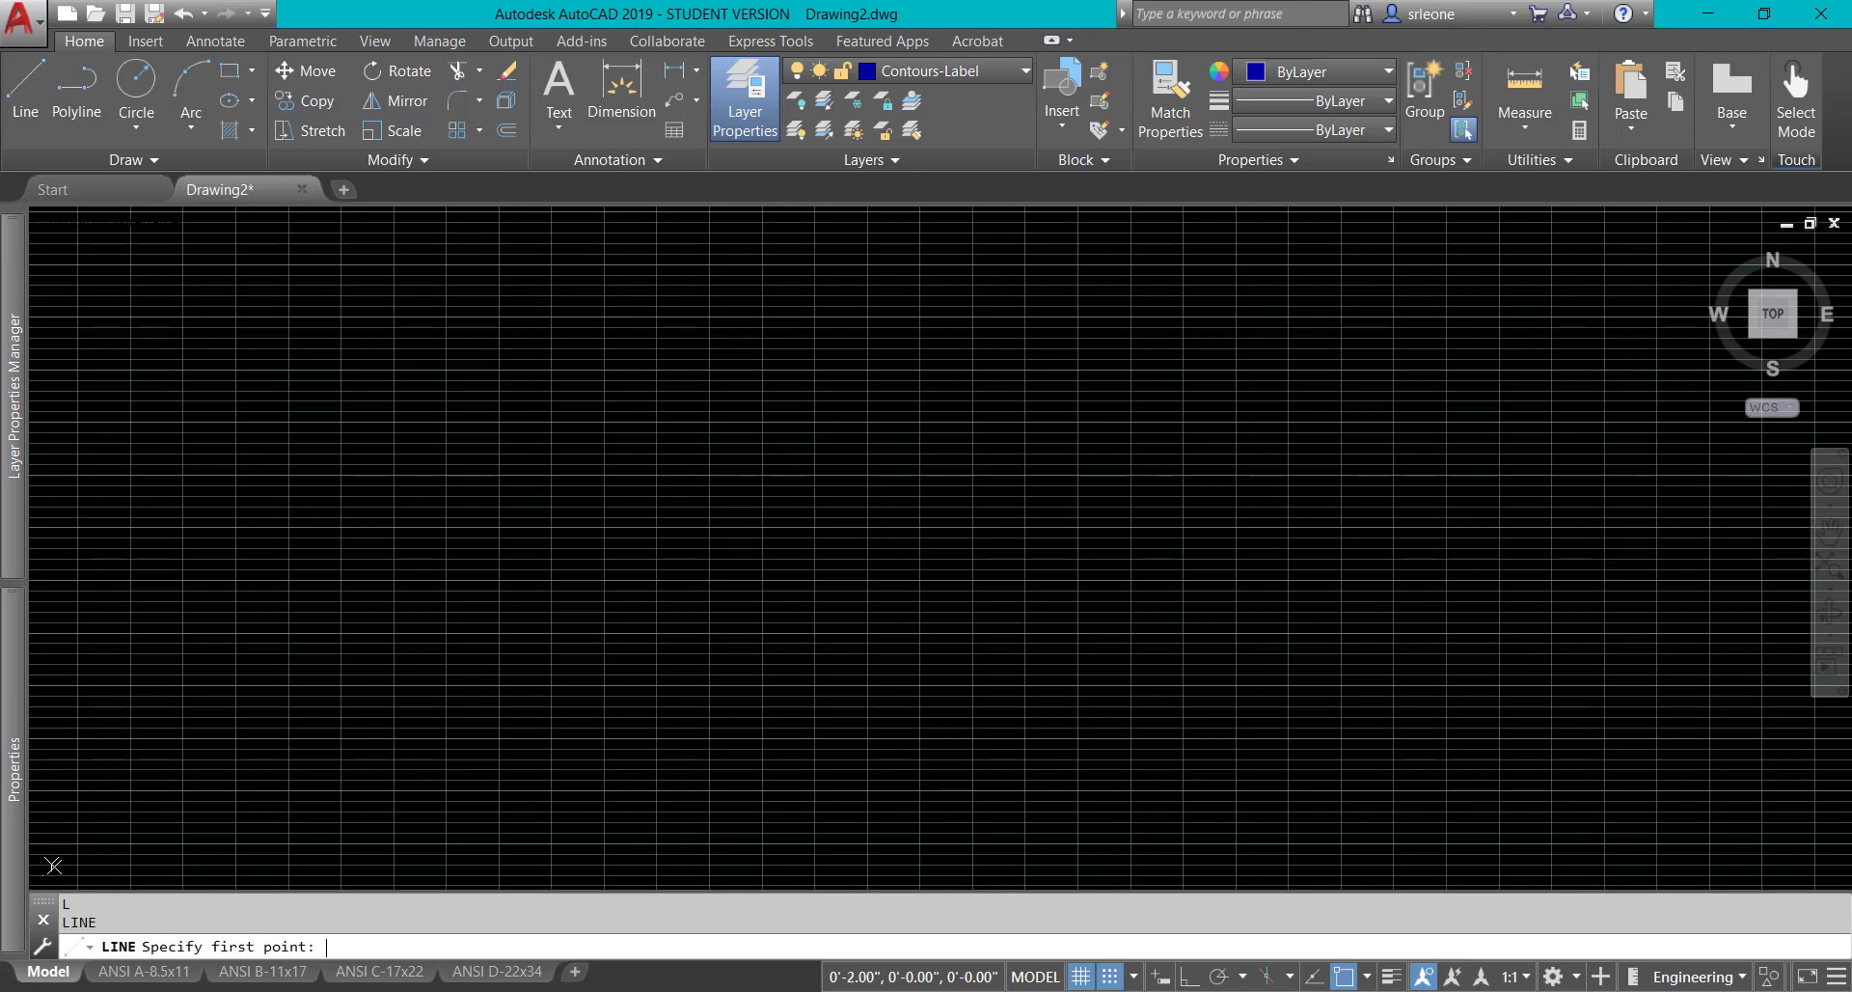
pyautogui.press('Escape')
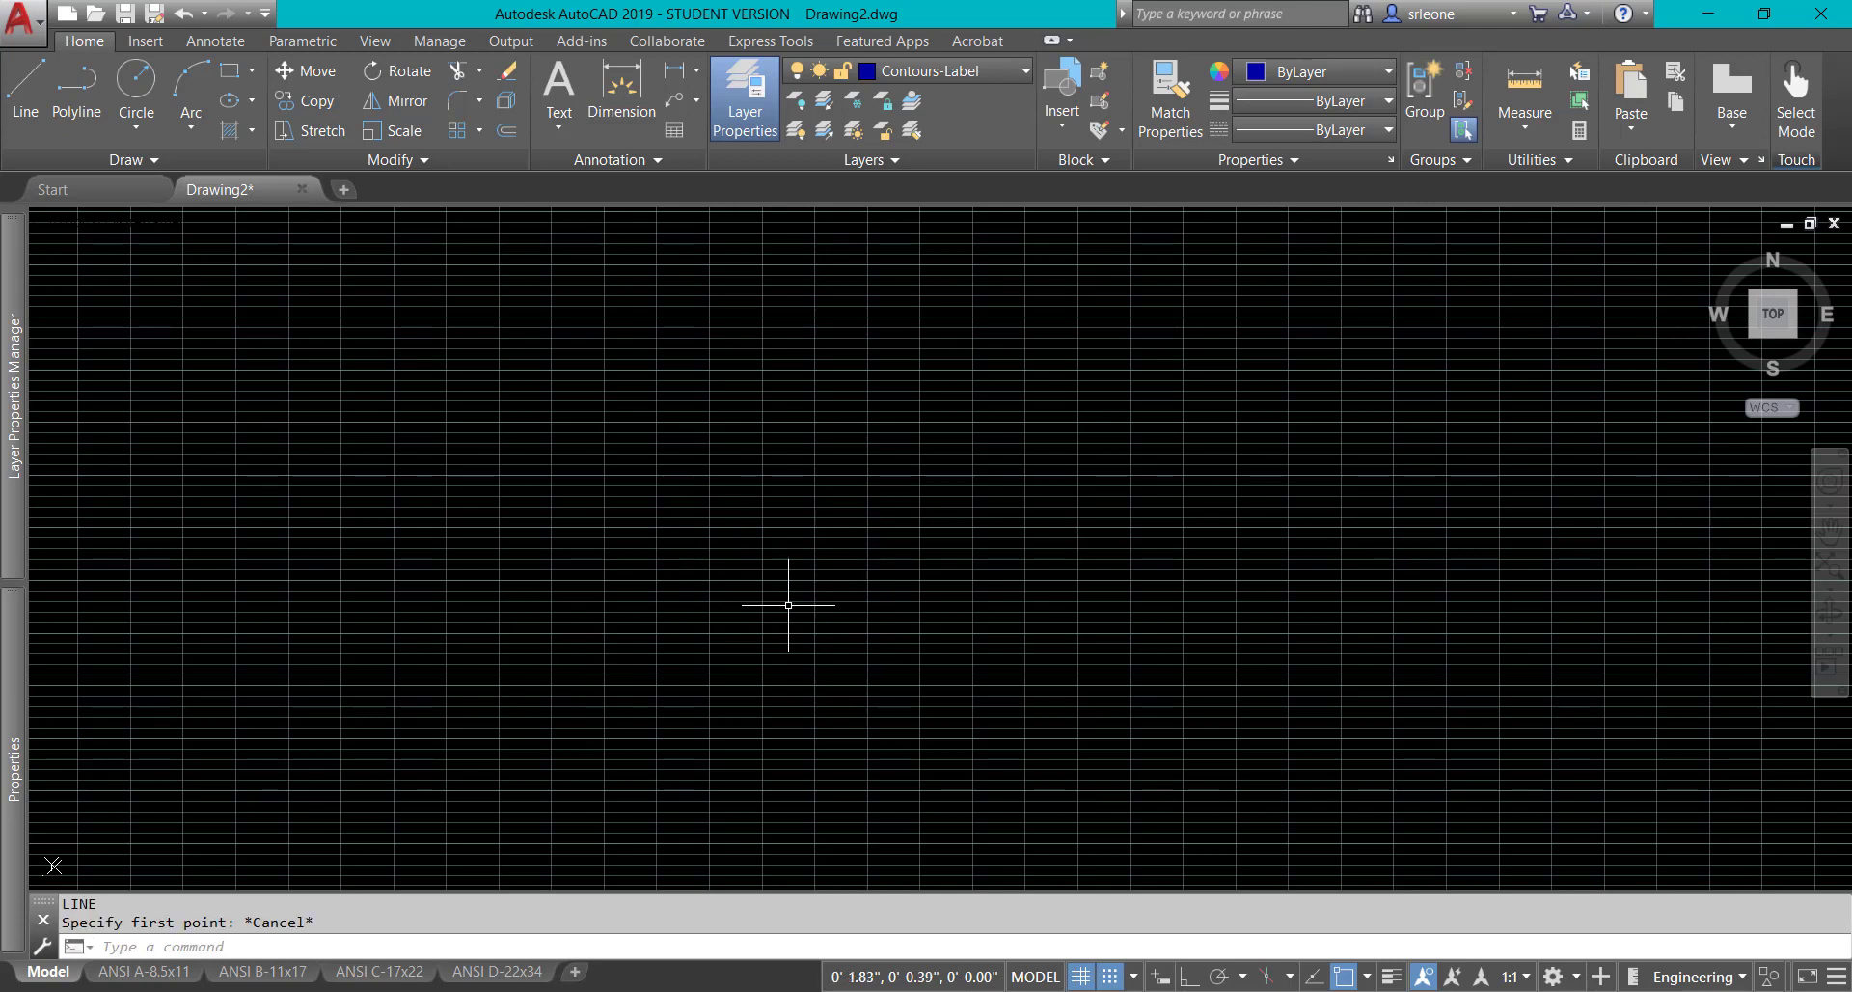